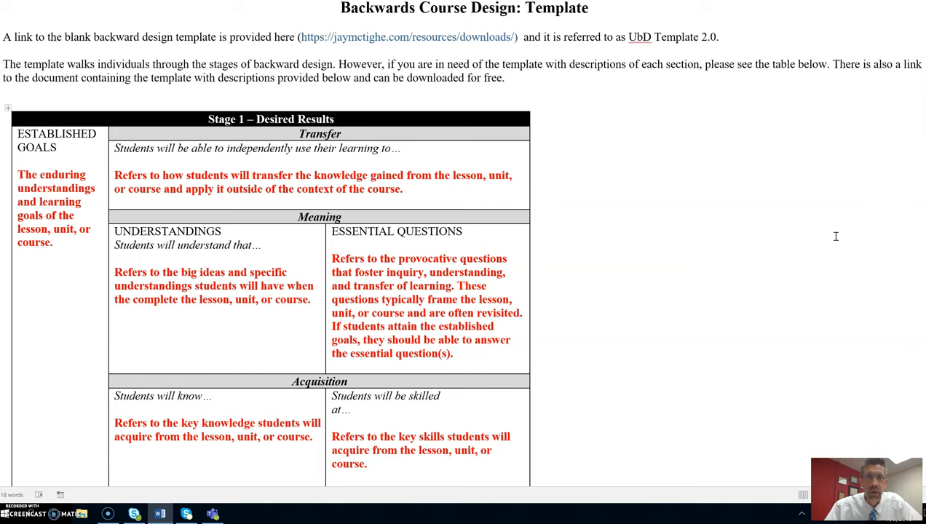
Step: Scroll down past the Stage 1 table until Stage 2's Evaluative Criteria and Performance Task headings show
{"action": "left_click", "coordinate": [66, 147]}
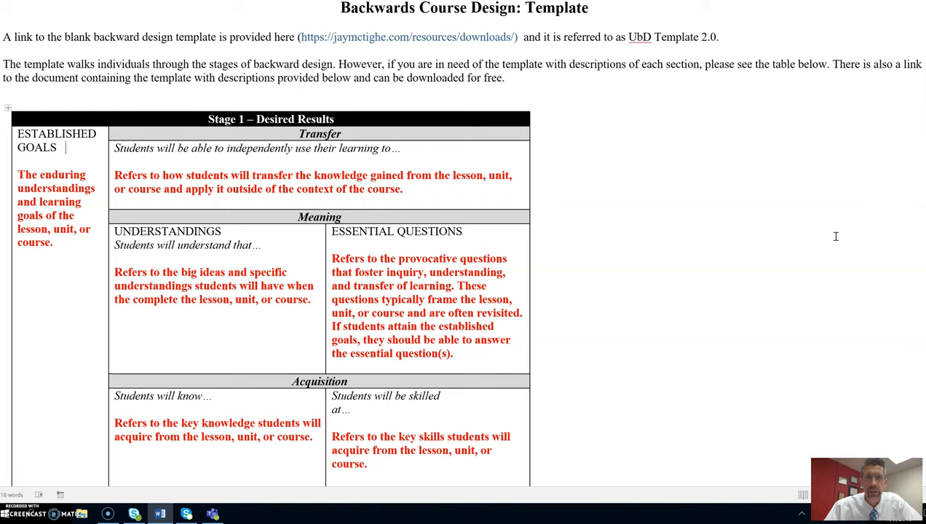
{"action": "mouse_move", "coordinate": [571, 80]}
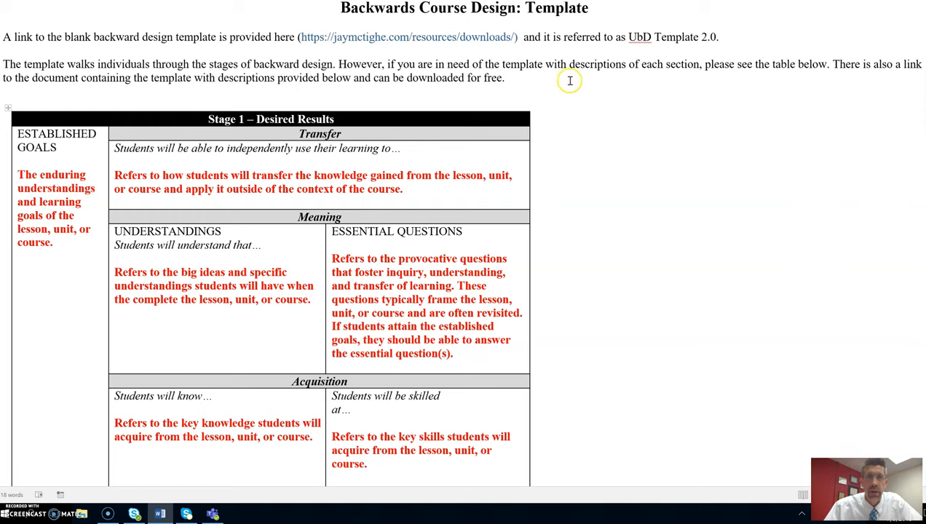
{"action": "mouse_move", "coordinate": [625, 122]}
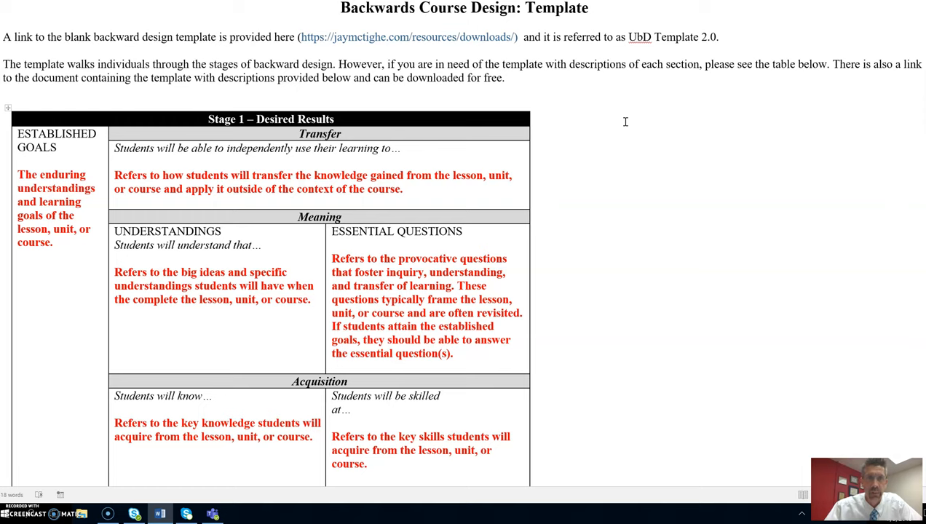
{"action": "mouse_move", "coordinate": [387, 122]}
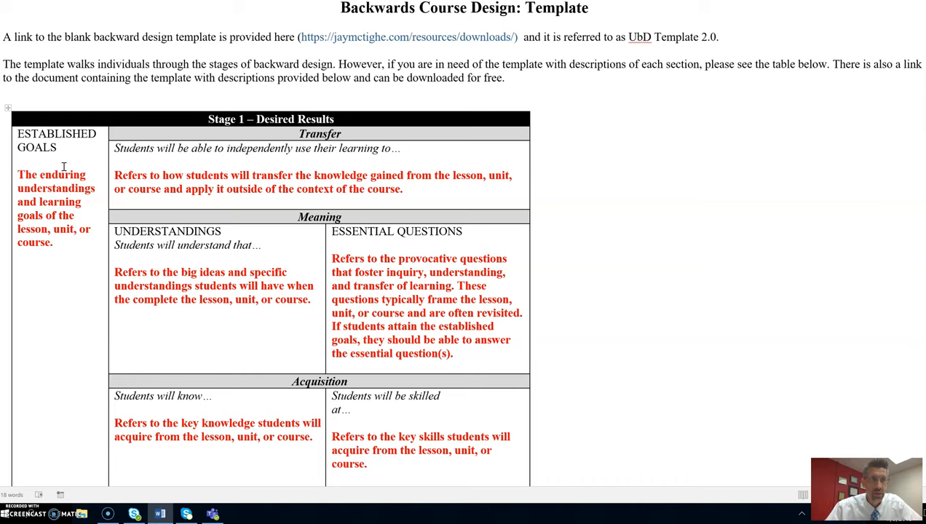
{"action": "mouse_move", "coordinate": [41, 227]}
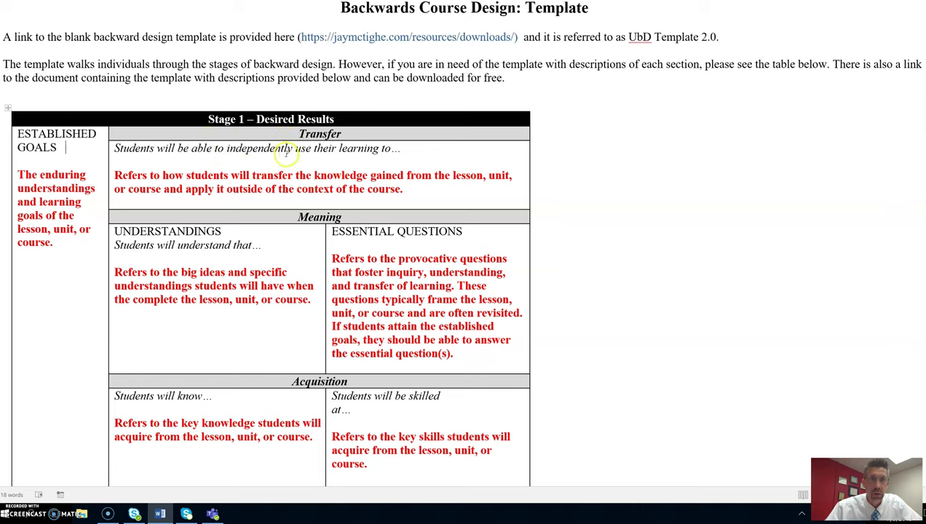
{"action": "mouse_move", "coordinate": [393, 157]}
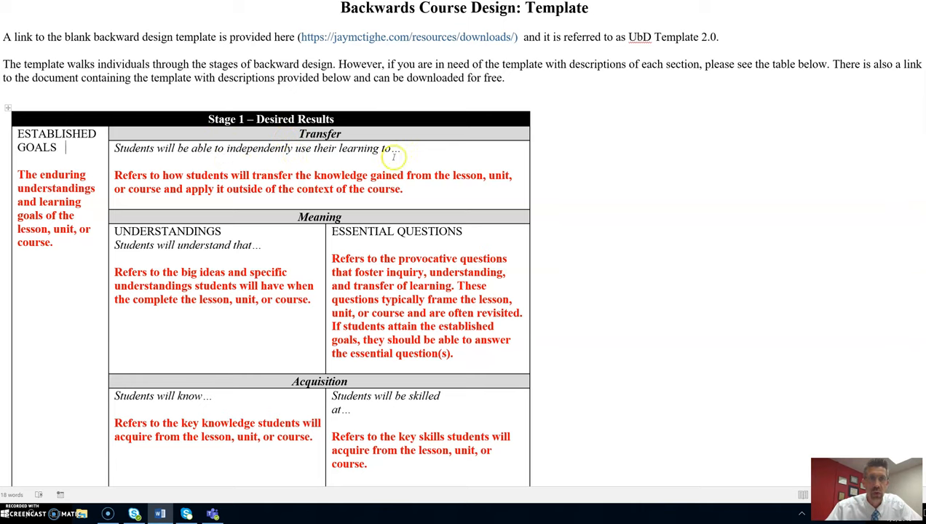
{"action": "mouse_move", "coordinate": [264, 172]}
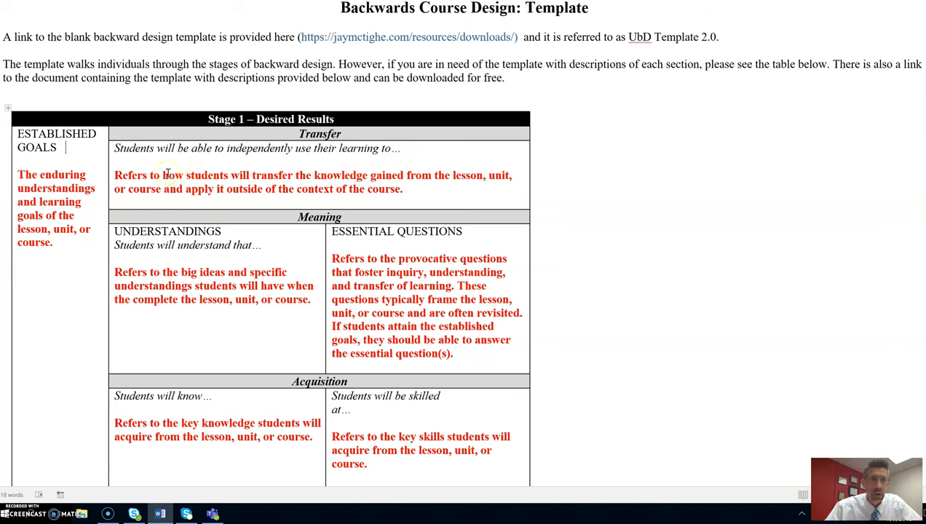
{"action": "mouse_move", "coordinate": [387, 195]}
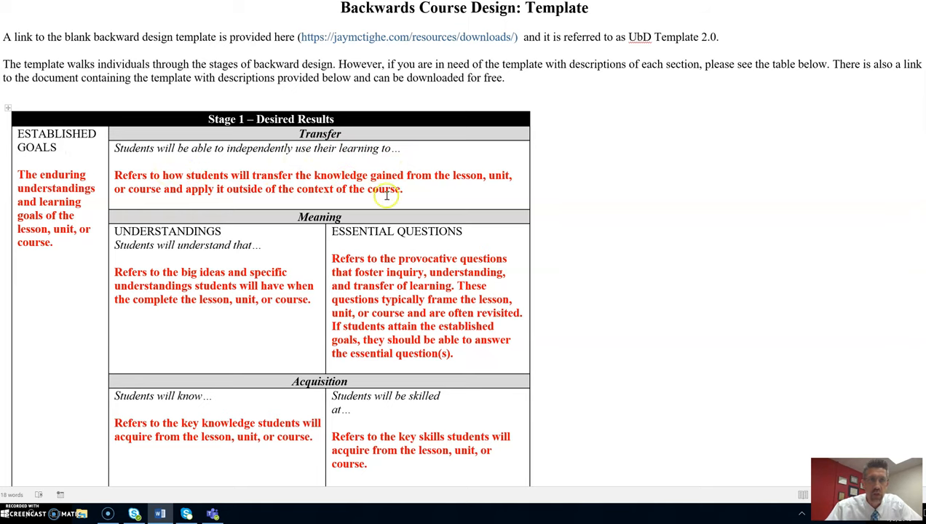
{"action": "mouse_move", "coordinate": [437, 192]}
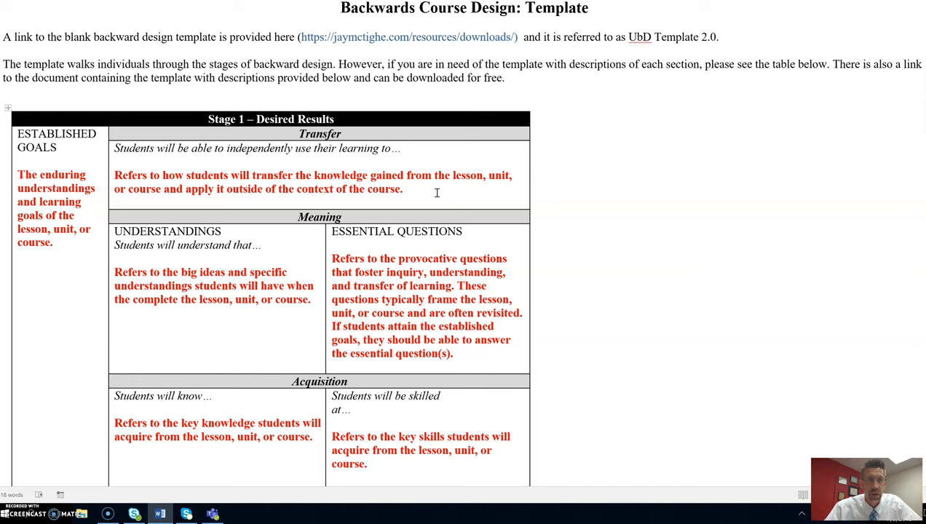
{"action": "left_click", "coordinate": [66, 147]}
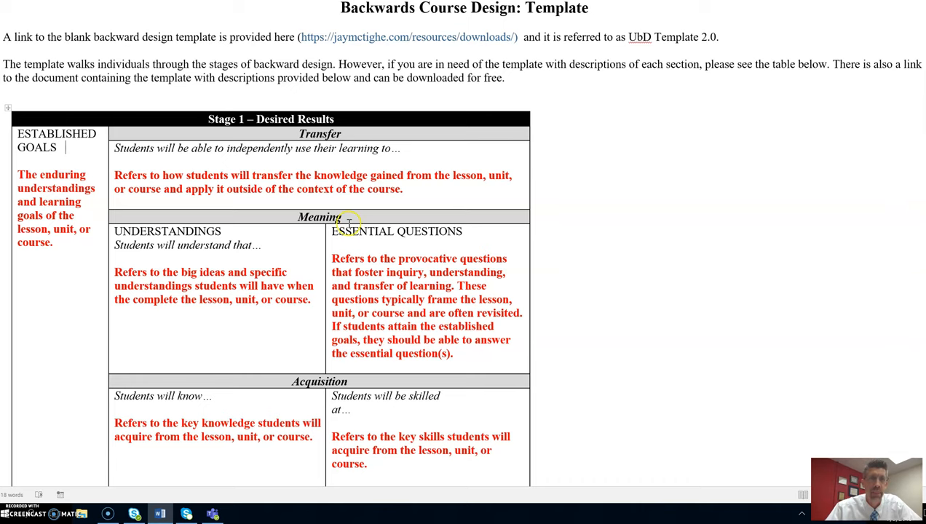
{"action": "mouse_move", "coordinate": [321, 246]}
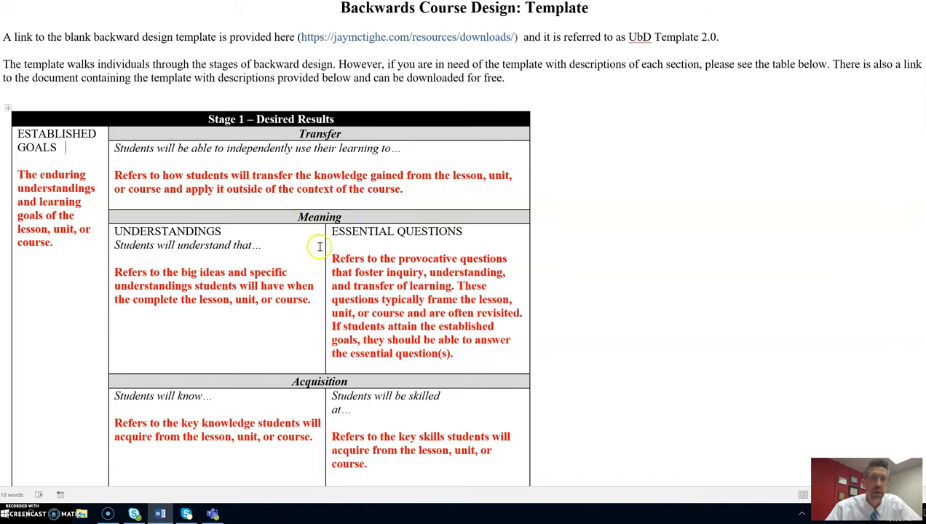
{"action": "mouse_move", "coordinate": [313, 251]}
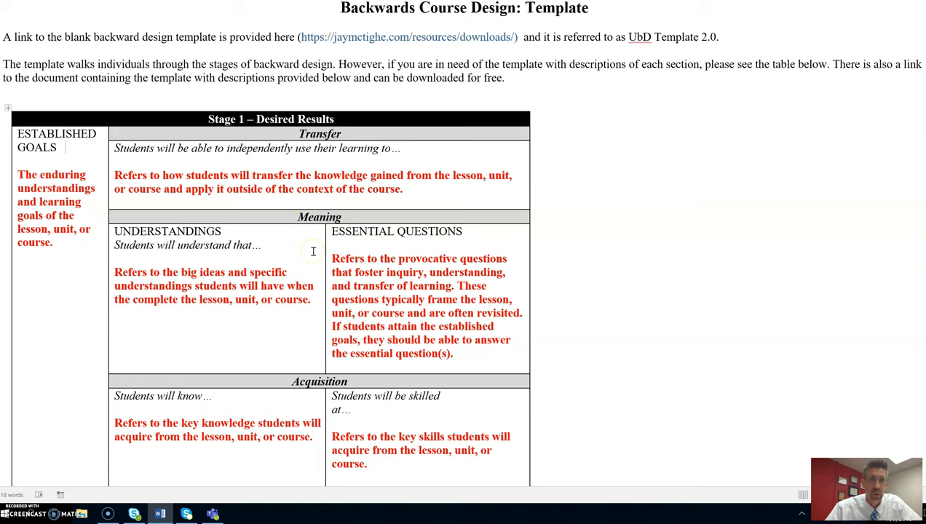
{"action": "mouse_move", "coordinate": [268, 242]}
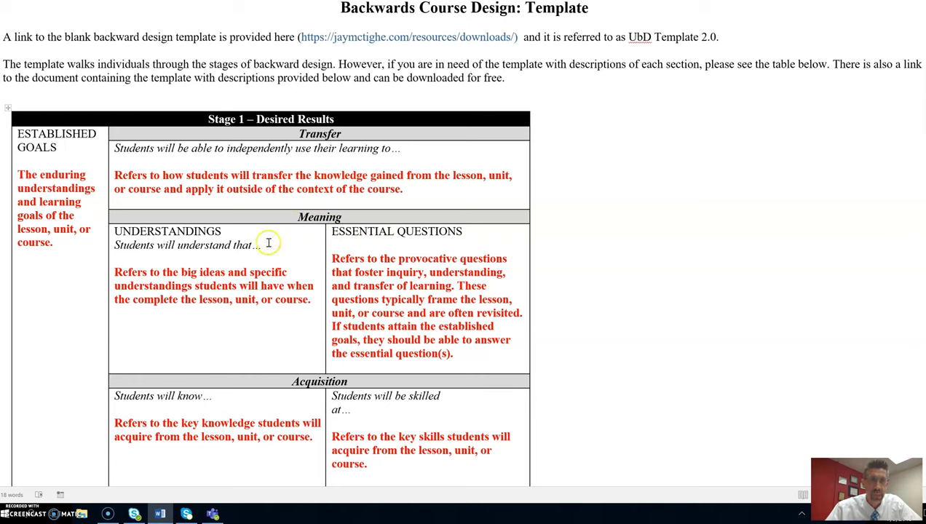
{"action": "mouse_move", "coordinate": [191, 245]}
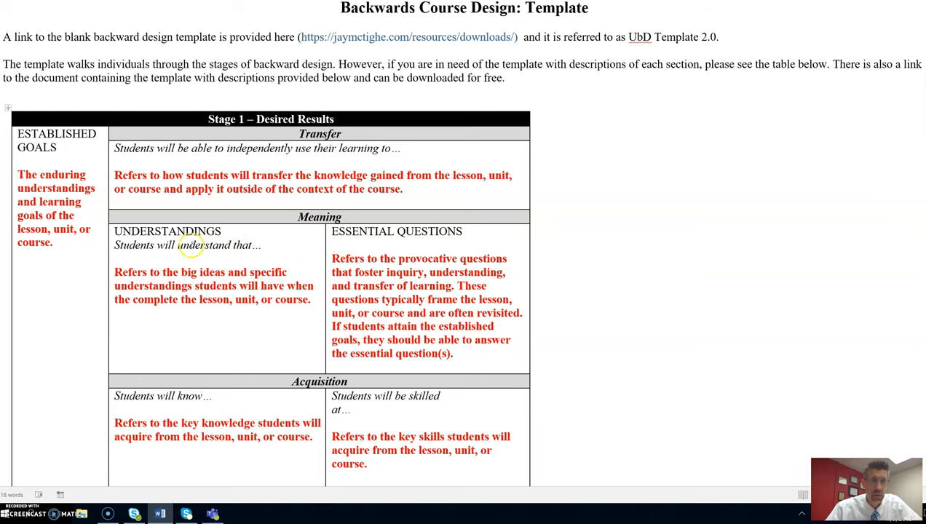
{"action": "mouse_move", "coordinate": [233, 275]}
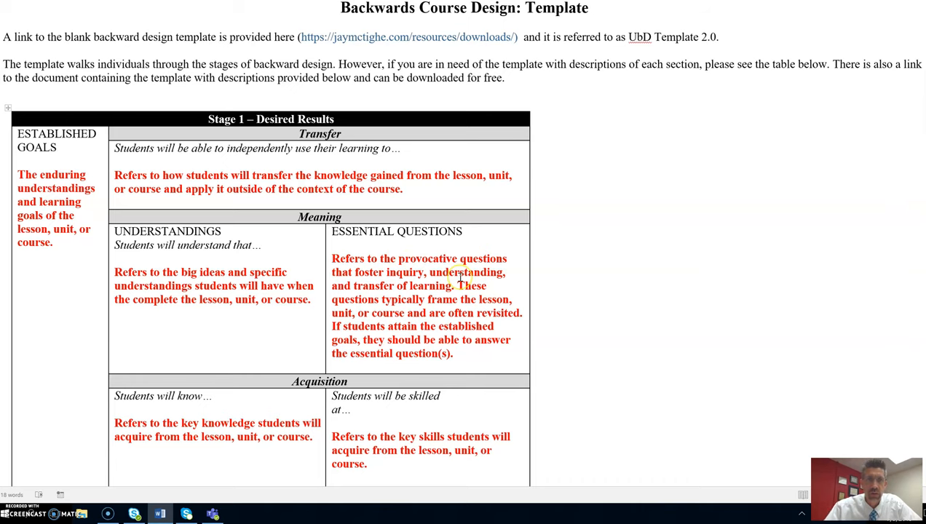
{"action": "left_click", "coordinate": [66, 147]}
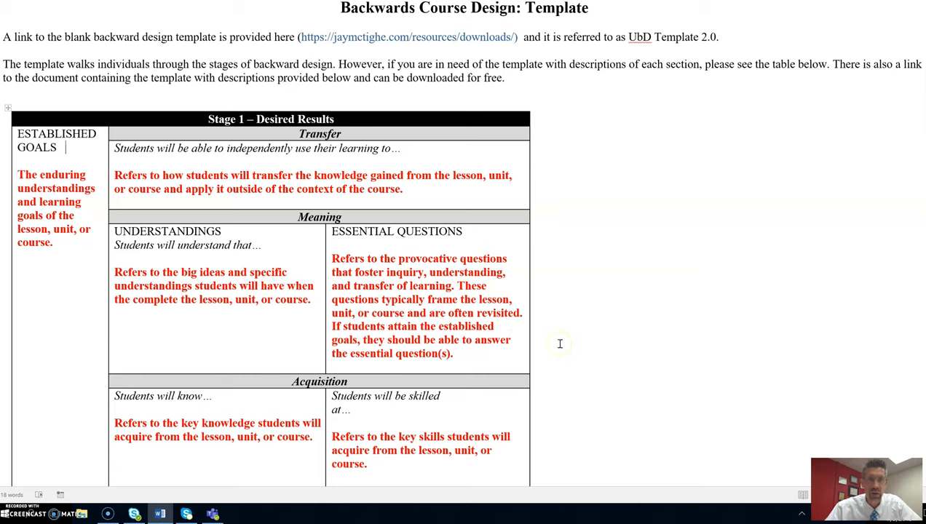
{"action": "mouse_move", "coordinate": [385, 265]}
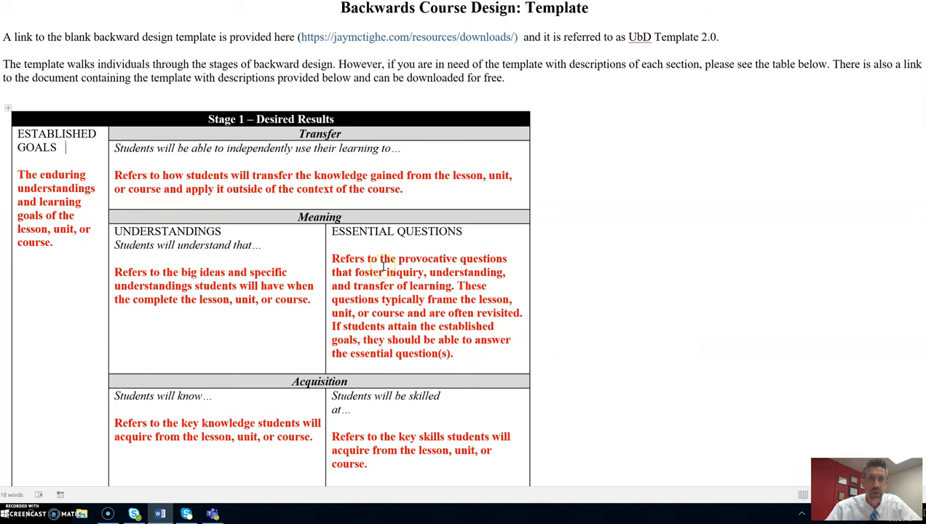
{"action": "mouse_move", "coordinate": [469, 301]}
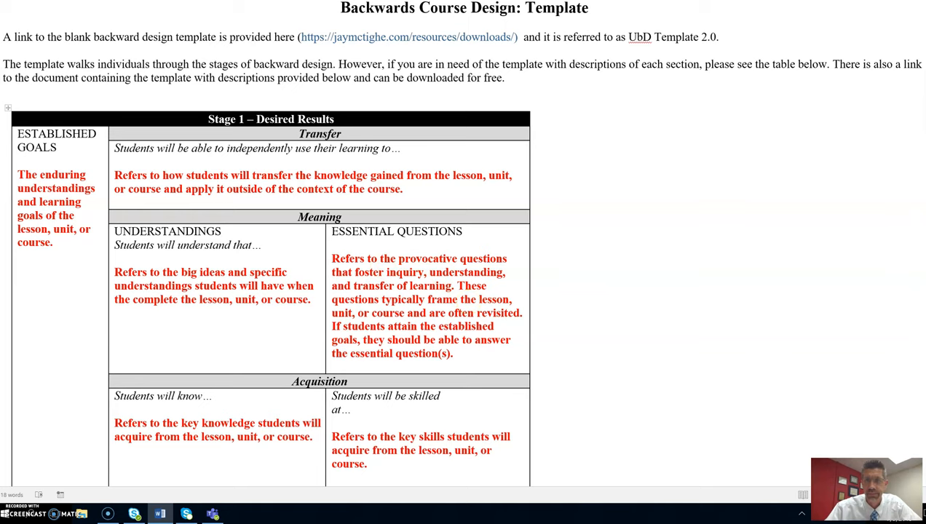
{"action": "scroll", "scroll_direction": "down", "scroll_amount": 3}
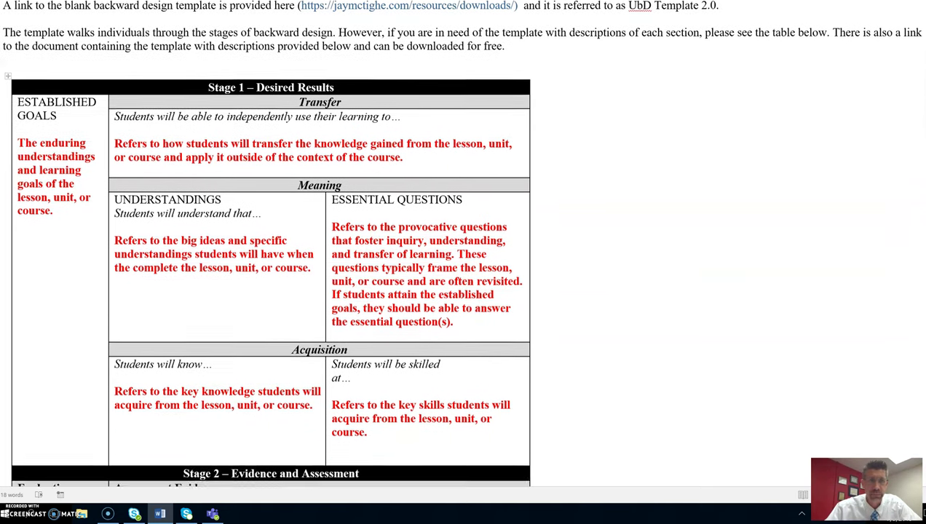
{"action": "scroll", "scroll_direction": "down", "scroll_amount": 3}
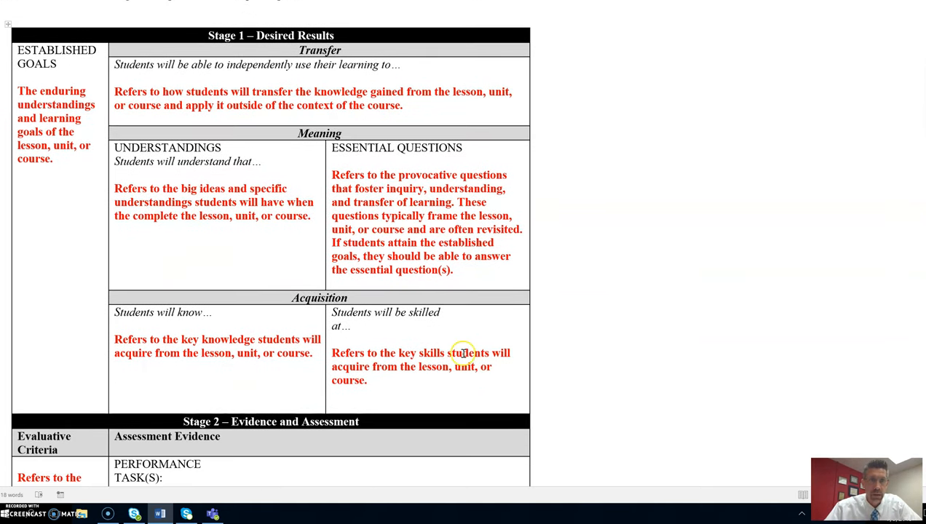
{"action": "mouse_move", "coordinate": [303, 307]}
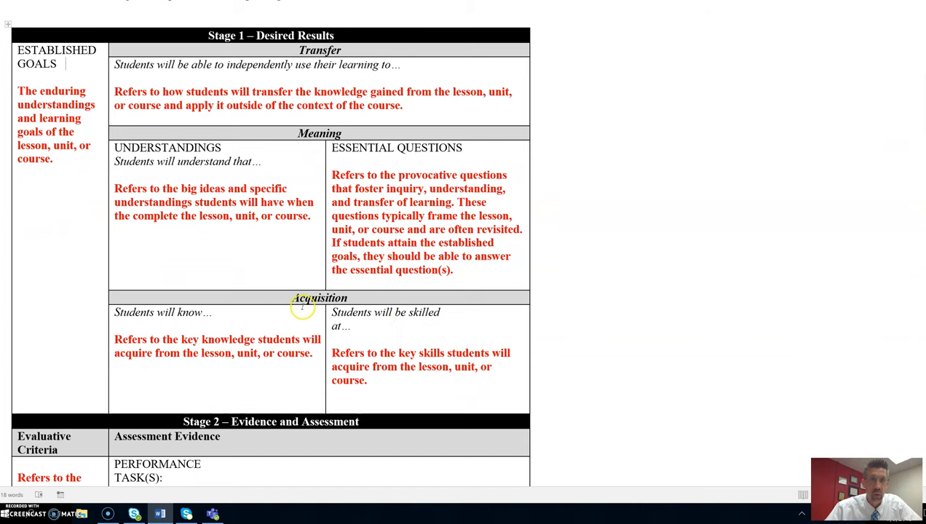
{"action": "mouse_move", "coordinate": [233, 317]}
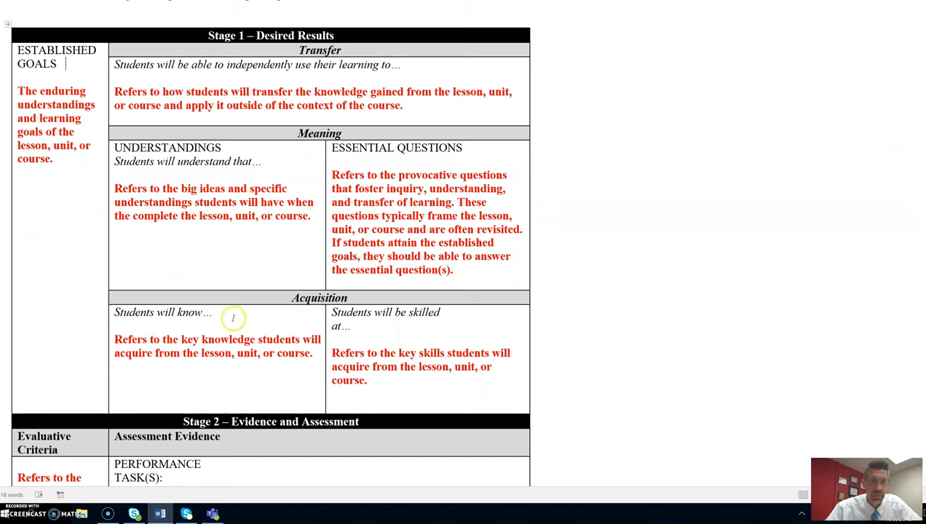
{"action": "mouse_move", "coordinate": [195, 335]}
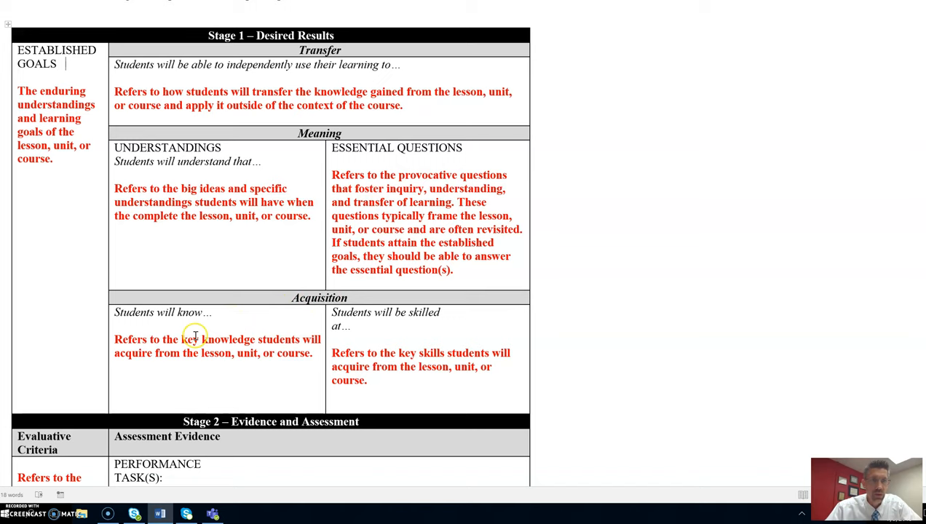
{"action": "mouse_move", "coordinate": [265, 378]}
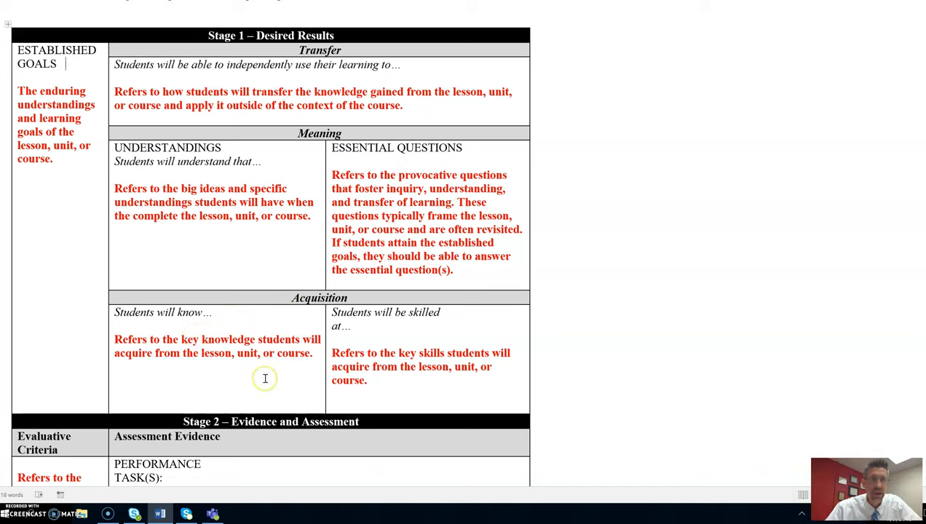
{"action": "mouse_move", "coordinate": [265, 379]}
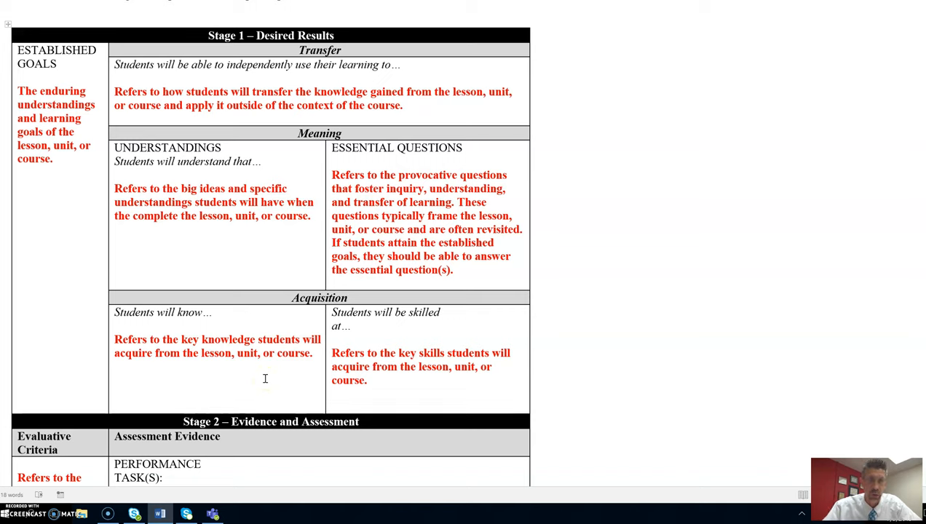
{"action": "mouse_move", "coordinate": [370, 341]}
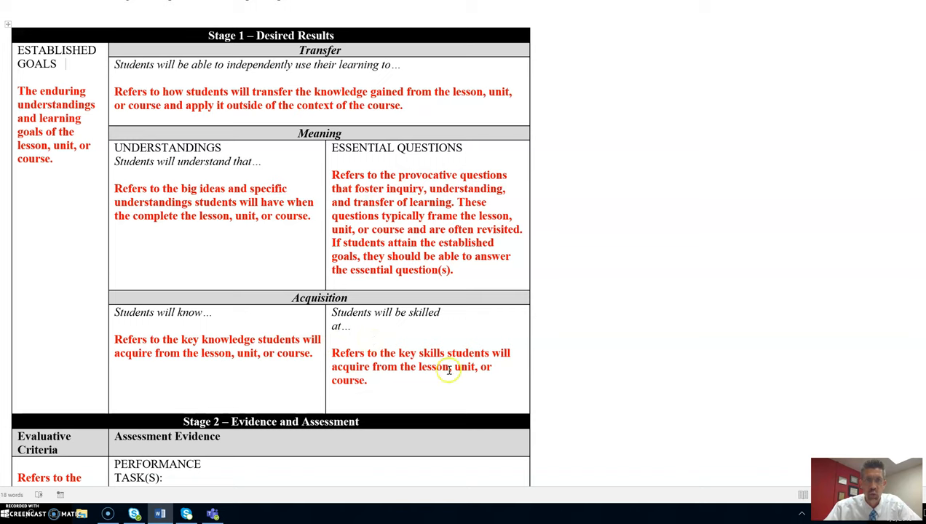
{"action": "mouse_move", "coordinate": [610, 385]}
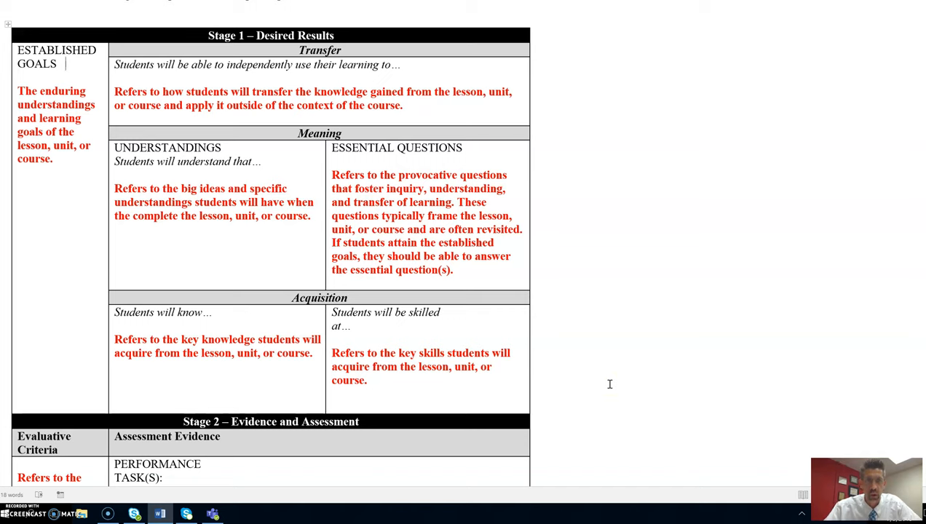
{"action": "mouse_move", "coordinate": [414, 386]}
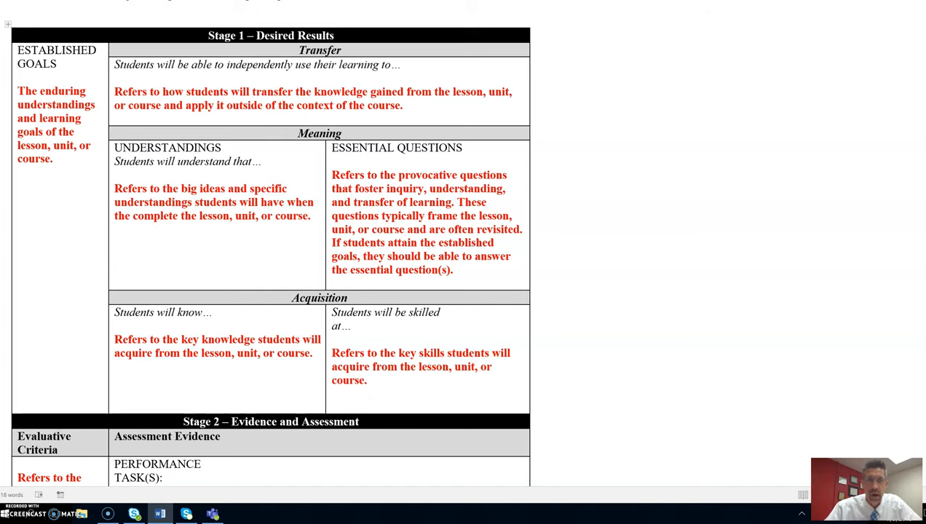
Step: Scroll down to Stage 2's Performance Task and Other Evidence descriptions, with Stage 3 appearing
{"action": "scroll", "scroll_direction": "down", "scroll_amount": 3}
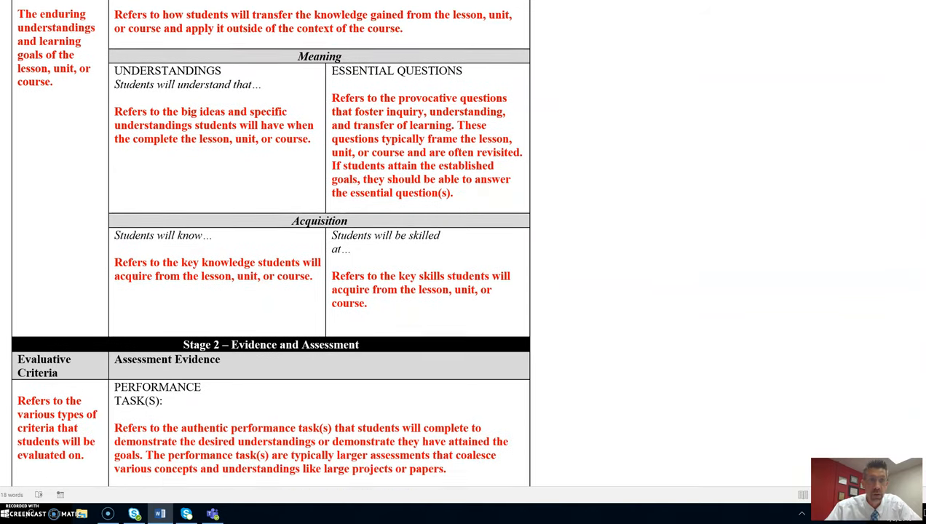
{"action": "scroll", "scroll_direction": "down", "scroll_amount": 3}
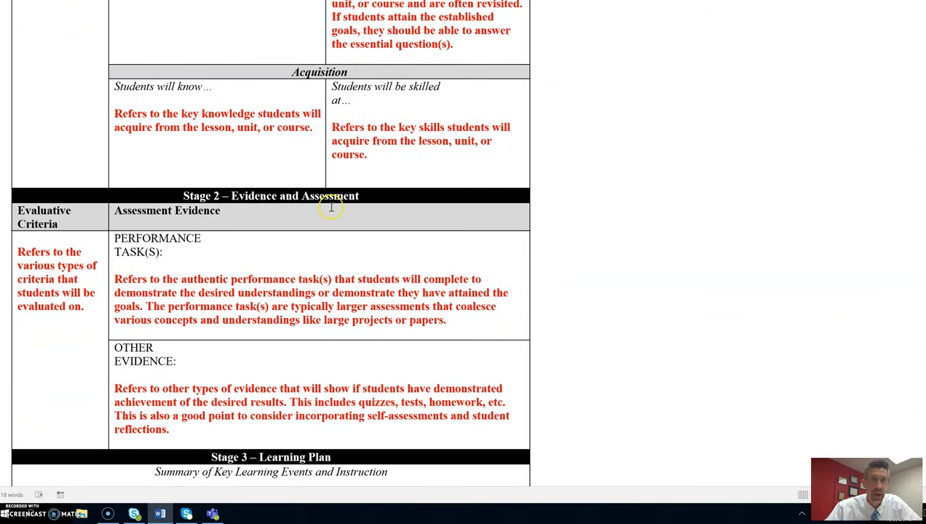
{"action": "mouse_move", "coordinate": [385, 210]}
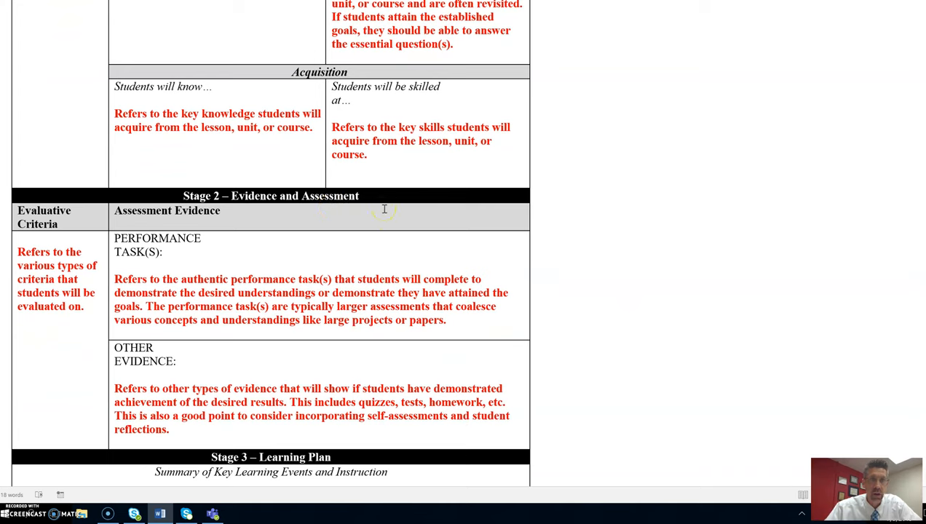
{"action": "mouse_move", "coordinate": [82, 246]}
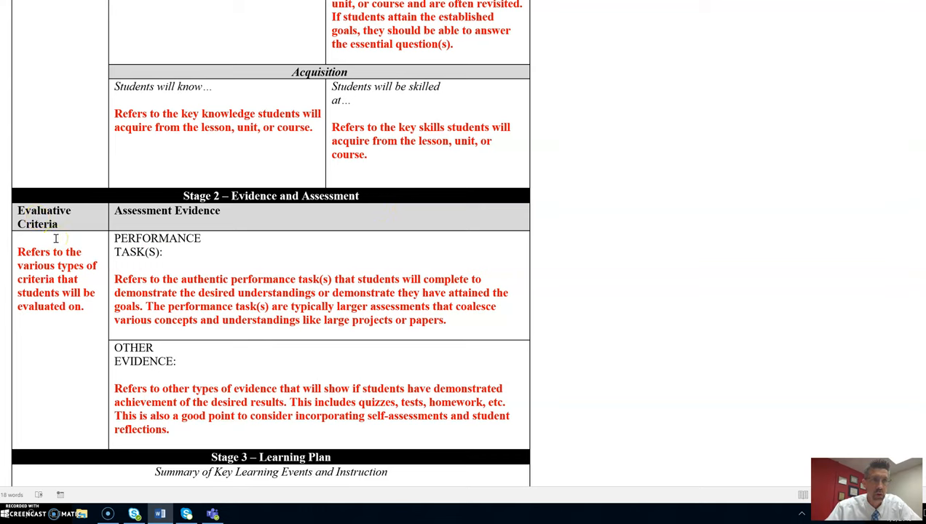
{"action": "mouse_move", "coordinate": [70, 323]}
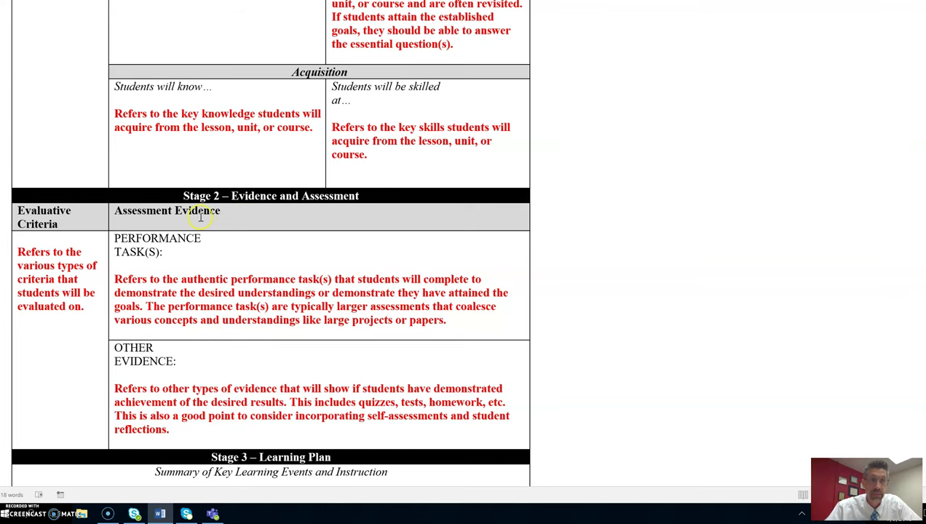
{"action": "mouse_move", "coordinate": [258, 256]}
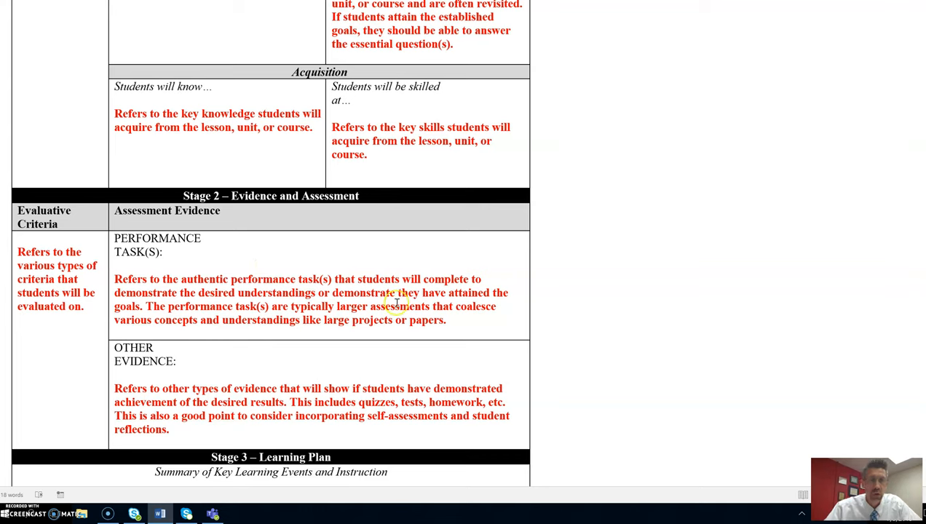
{"action": "mouse_move", "coordinate": [426, 304]}
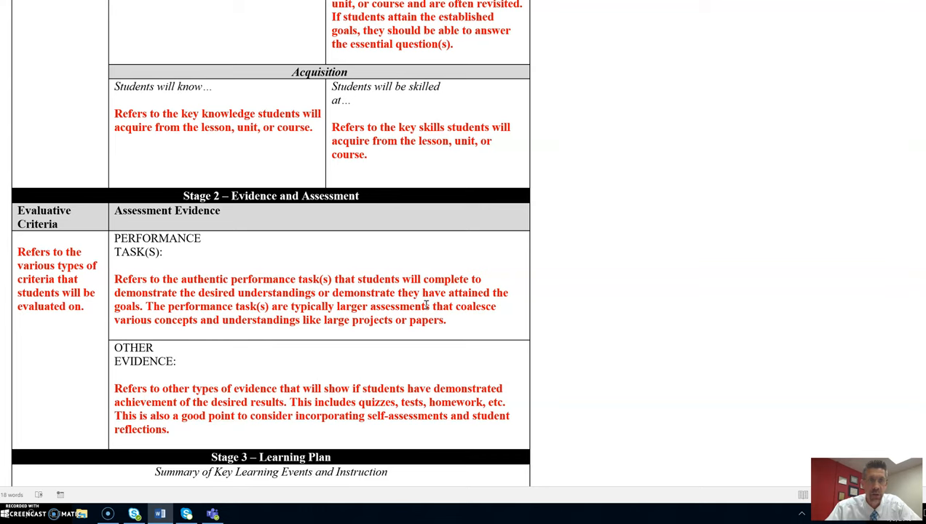
{"action": "mouse_move", "coordinate": [544, 326]}
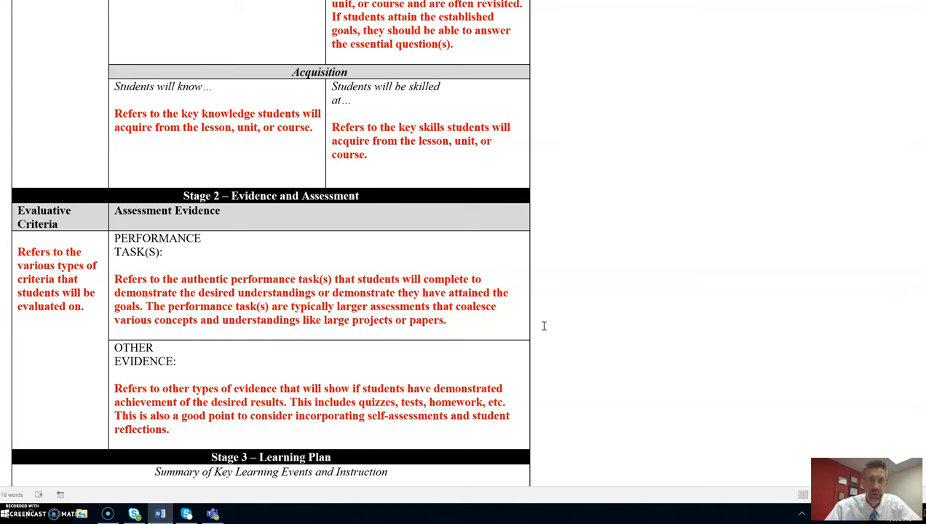
{"action": "mouse_move", "coordinate": [438, 370]}
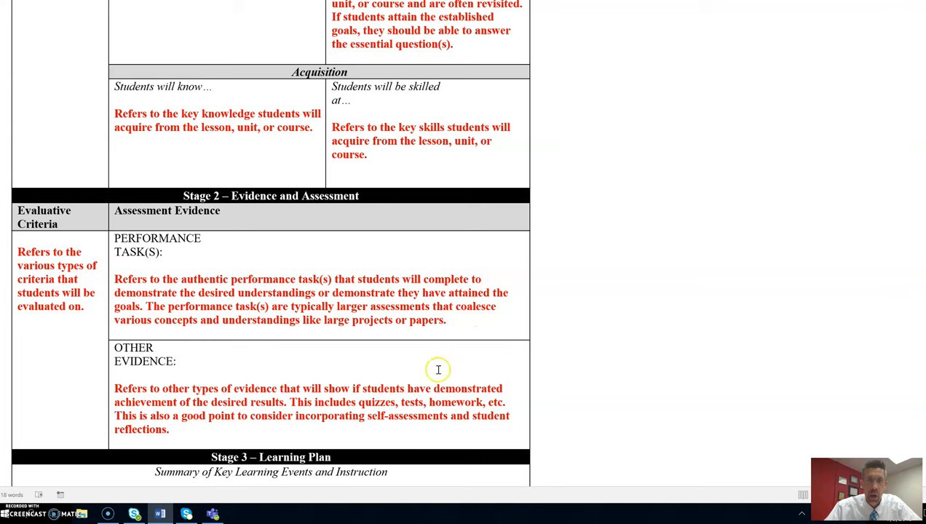
{"action": "mouse_move", "coordinate": [254, 371]}
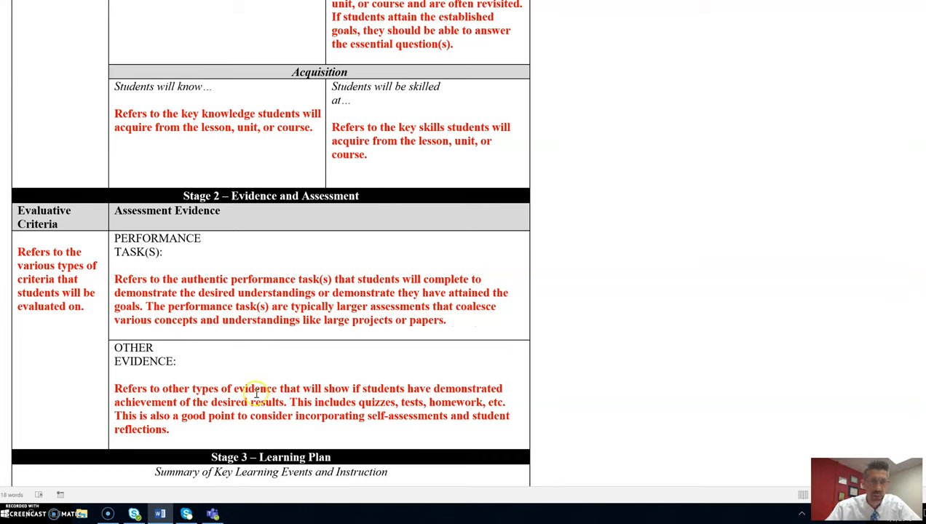
{"action": "mouse_move", "coordinate": [343, 426]}
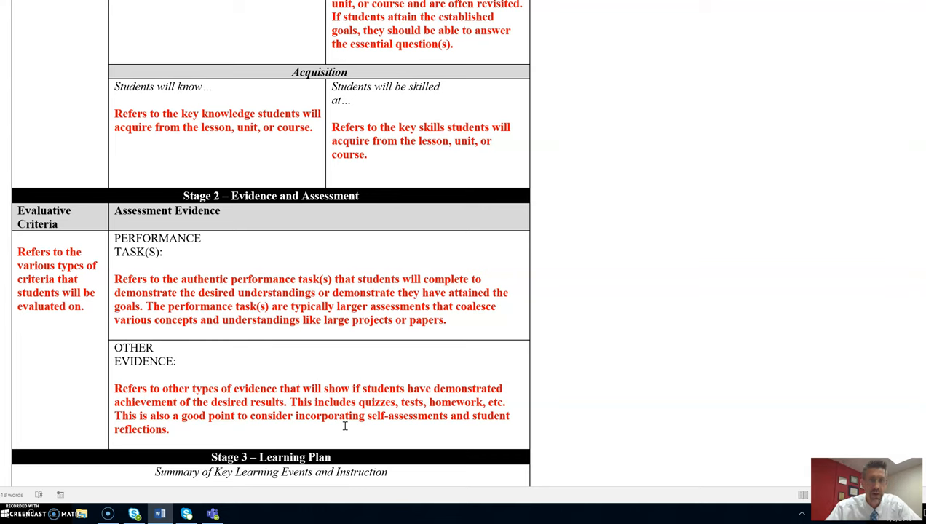
{"action": "mouse_move", "coordinate": [647, 402]}
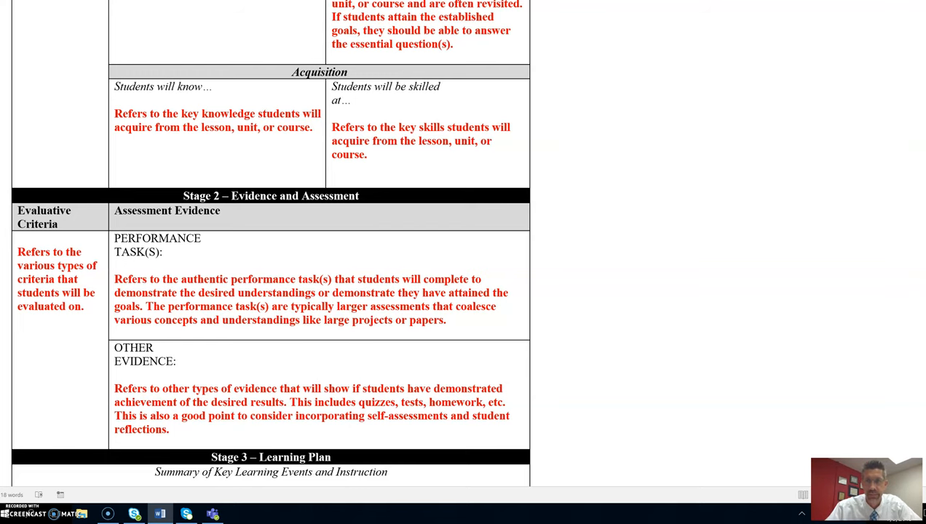
Step: Scroll down to the Stage 3 Learning Plan description and the two-entry References list
{"action": "scroll", "scroll_direction": "down", "scroll_amount": 3}
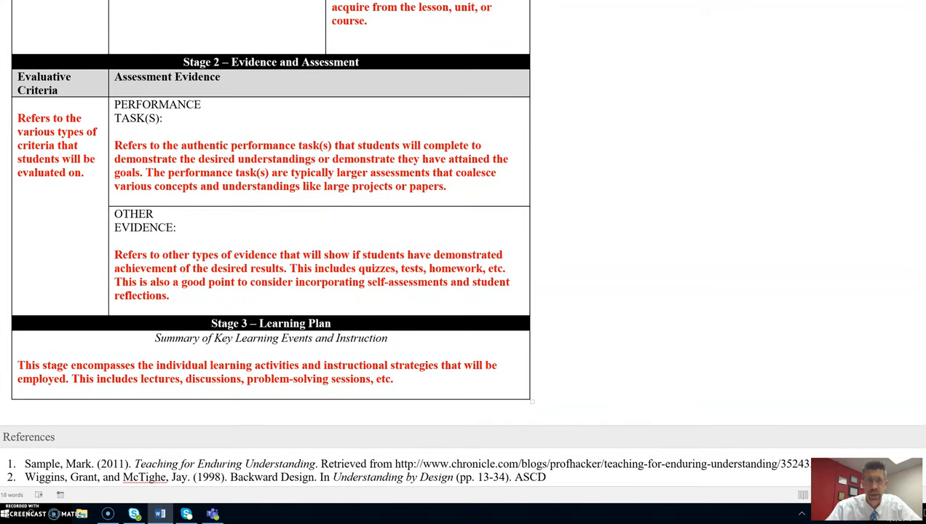
{"action": "mouse_move", "coordinate": [431, 375]}
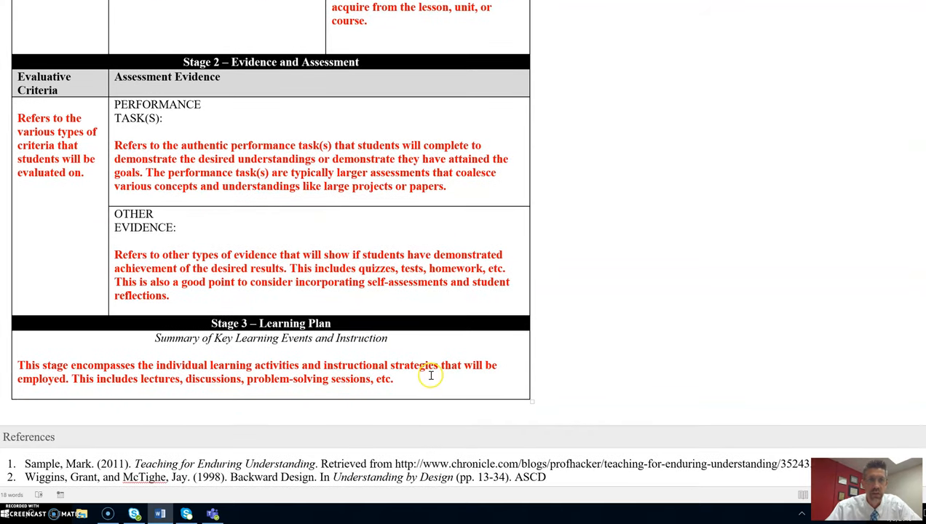
{"action": "mouse_move", "coordinate": [399, 351]}
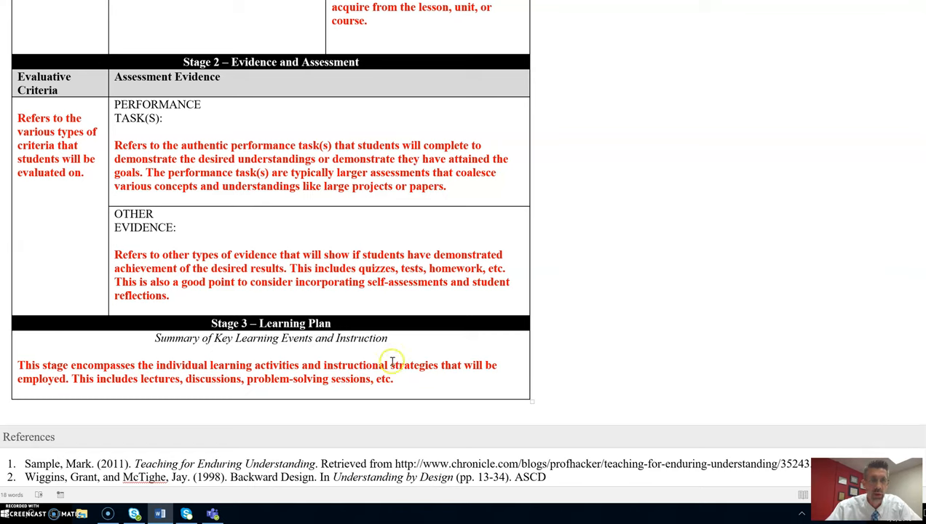
{"action": "mouse_move", "coordinate": [390, 361]}
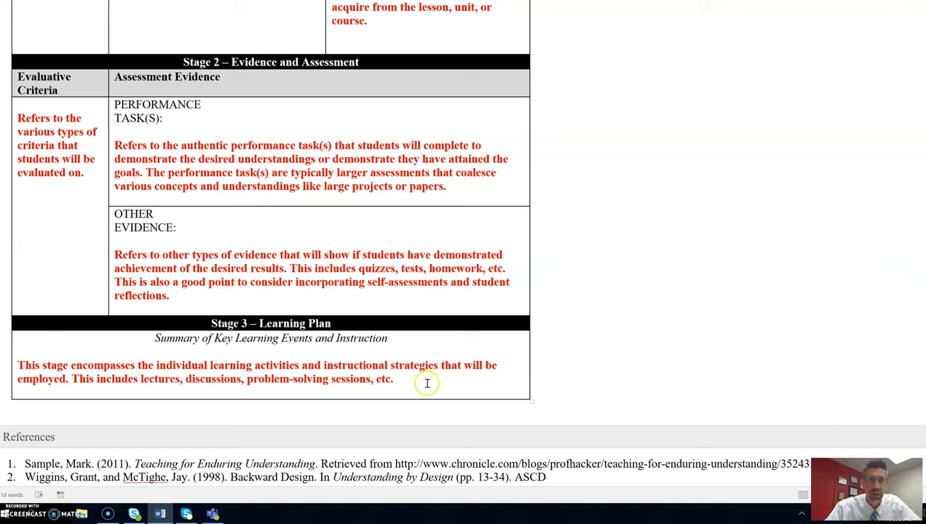
{"action": "mouse_move", "coordinate": [429, 383]}
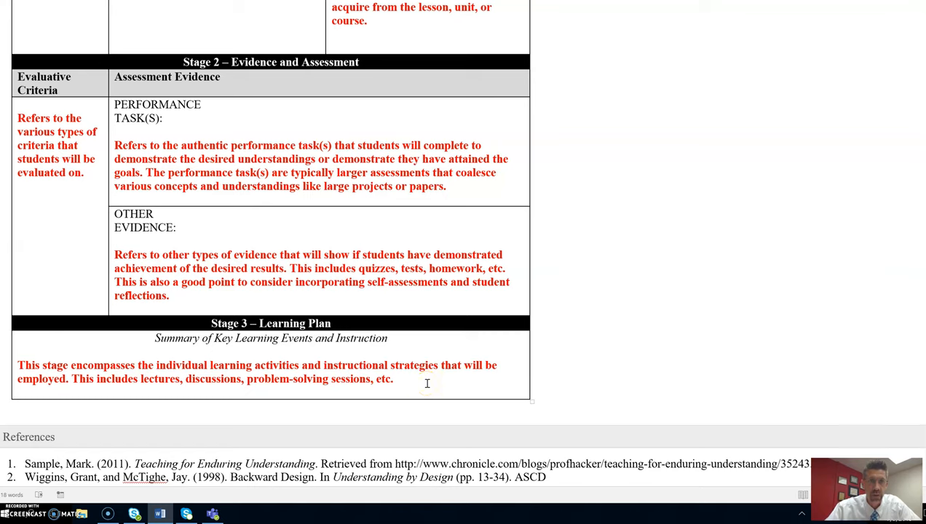
{"action": "mouse_move", "coordinate": [824, 338]}
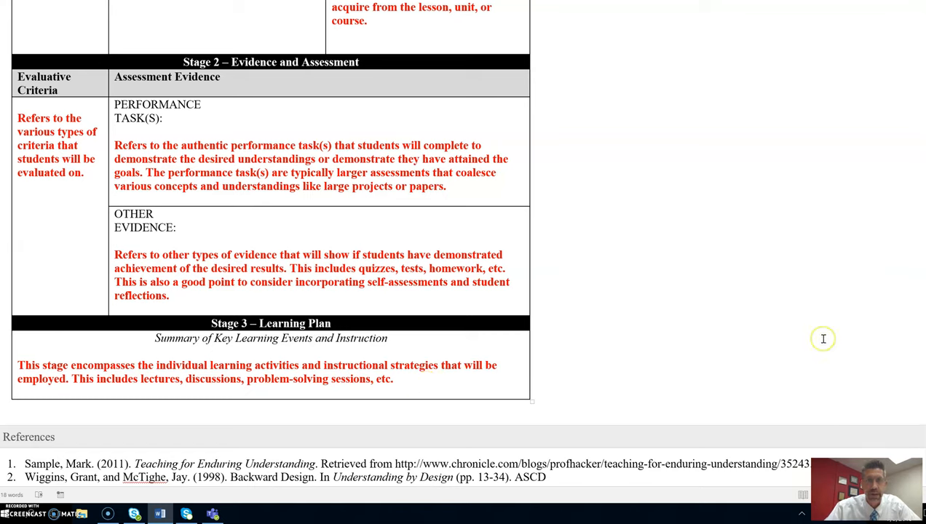
{"action": "mouse_move", "coordinate": [824, 338]}
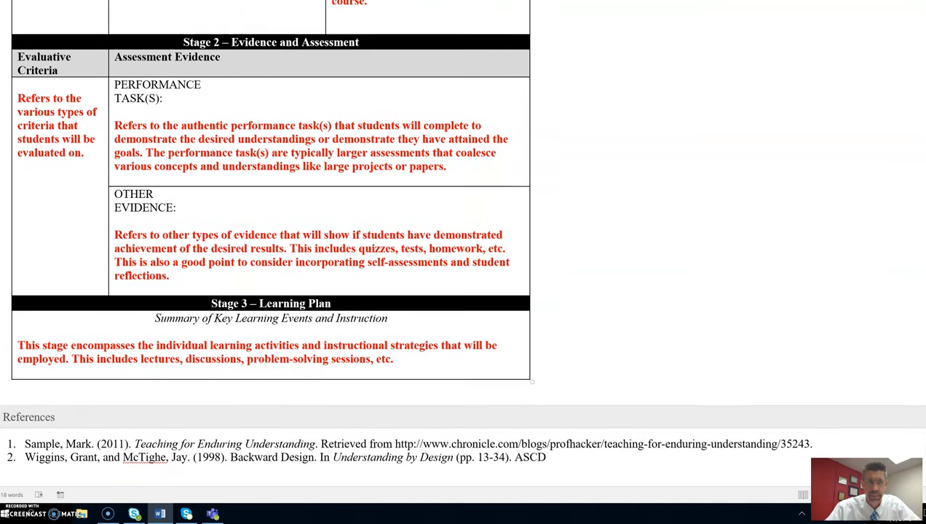
Step: Scroll down to the 'Cite this guide' citation for Bowen's Understanding by Design guide
{"action": "scroll", "scroll_direction": "down", "scroll_amount": 3}
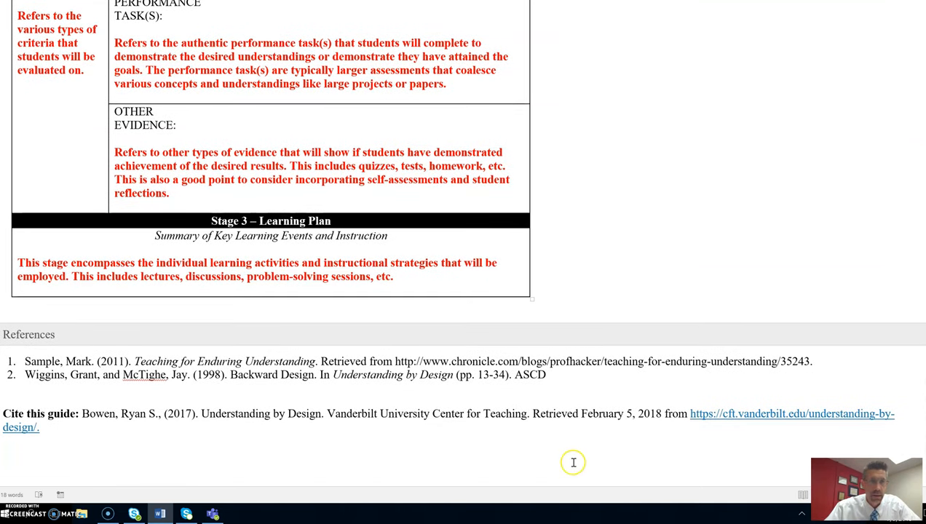
{"action": "mouse_move", "coordinate": [652, 454]}
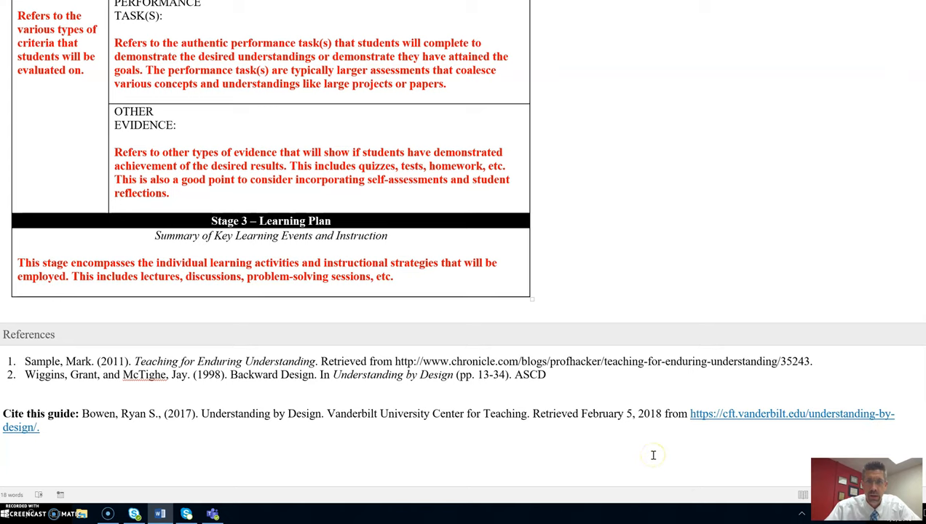
{"action": "mouse_move", "coordinate": [705, 418]}
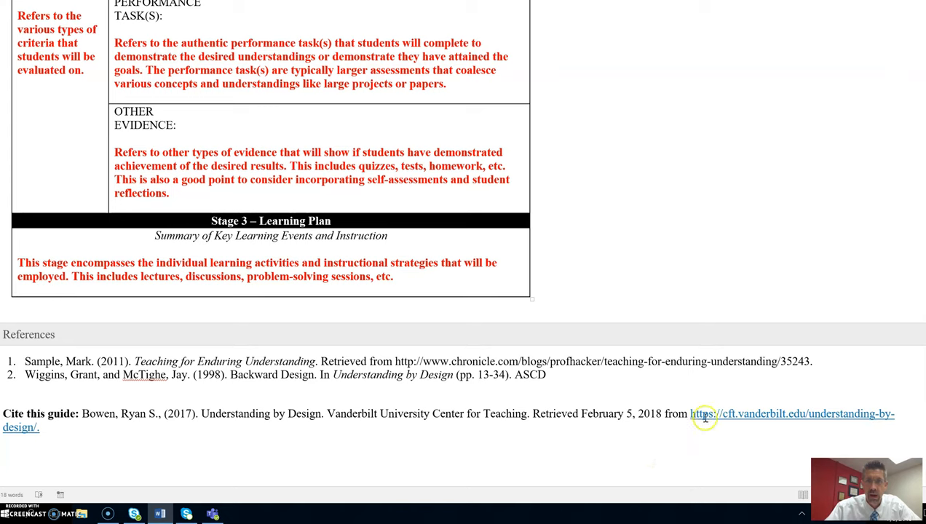
{"action": "mouse_move", "coordinate": [798, 262]}
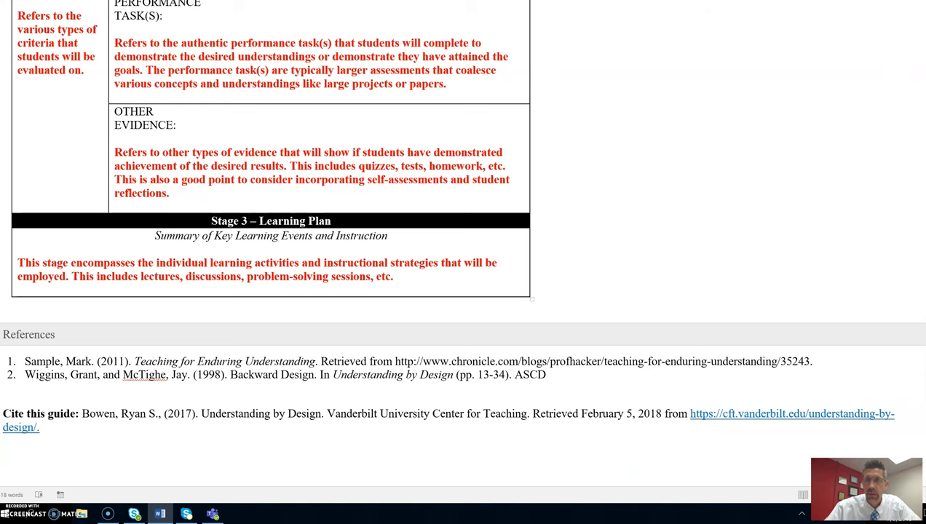
Step: Scroll back to the top showing the template title, introduction and Stage 1 Desired Results table
{"action": "scroll", "scroll_direction": "up", "scroll_amount": 3}
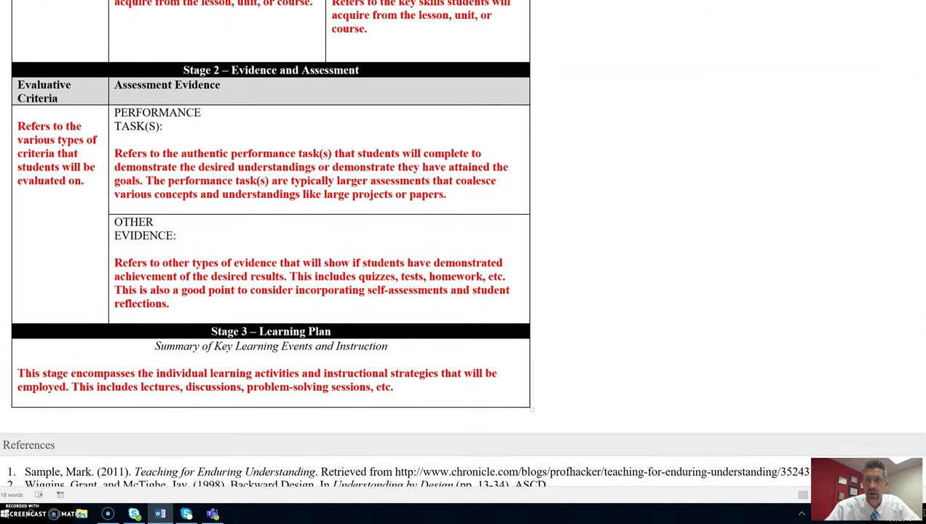
{"action": "scroll", "scroll_direction": "up", "scroll_amount": 3}
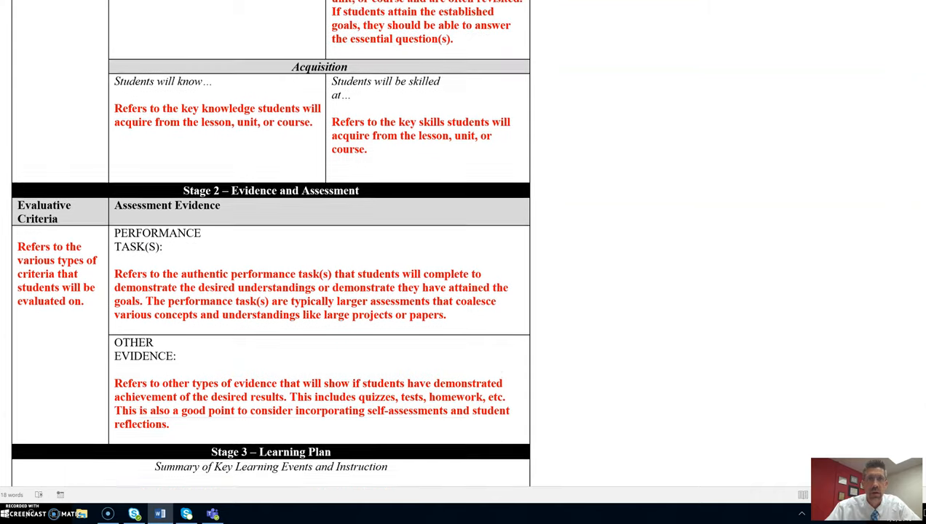
{"action": "scroll", "scroll_direction": "up", "scroll_amount": 3}
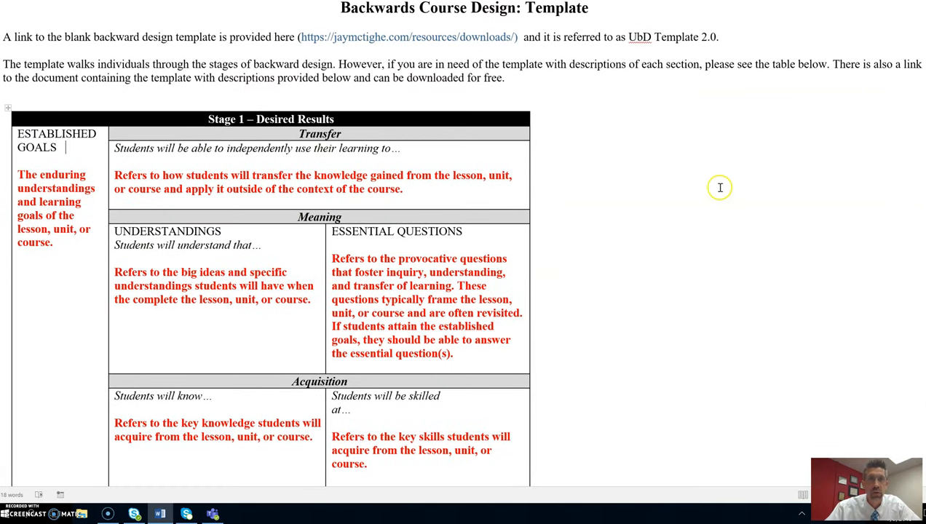
{"action": "mouse_move", "coordinate": [699, 213]}
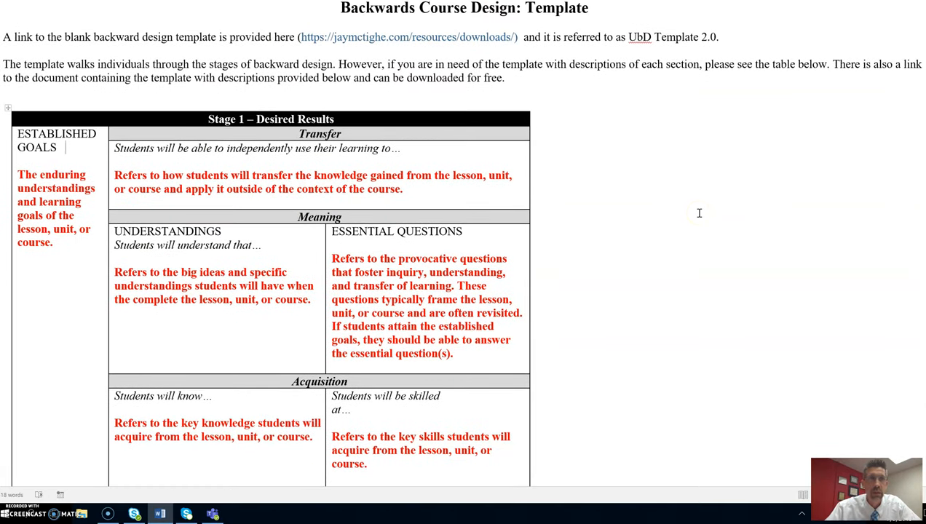